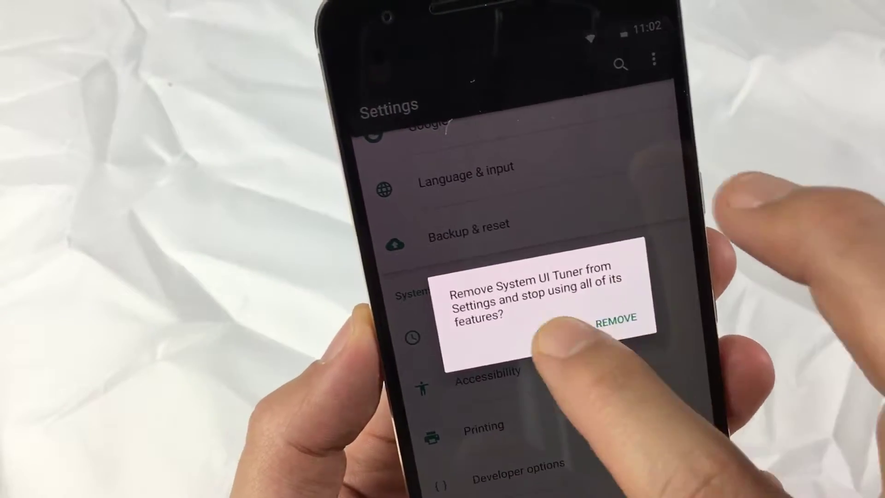
Answer the 'Remove System UI Tuner from Settings' prompt, returning to the System settings list
click(619, 320)
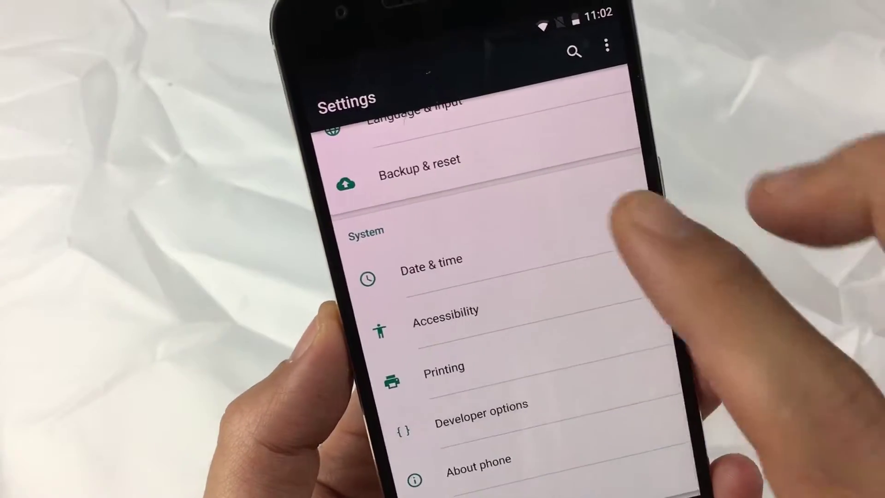